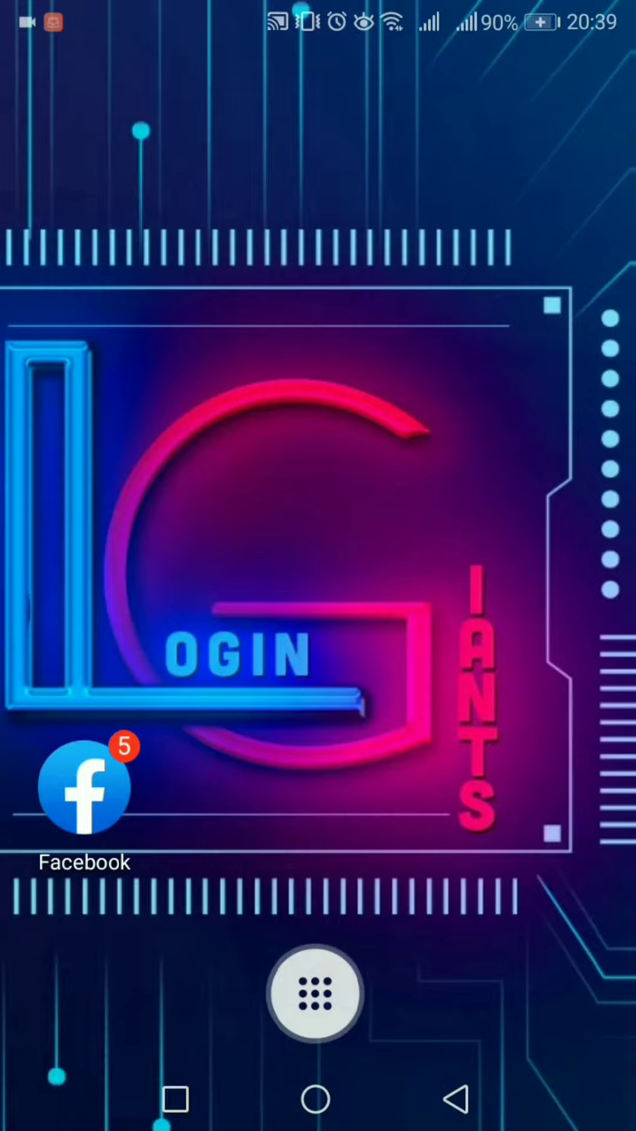
- Launch the Facebook app from the Android home screen to its news feed
{"action": "left_click", "coordinate": [84, 786]}
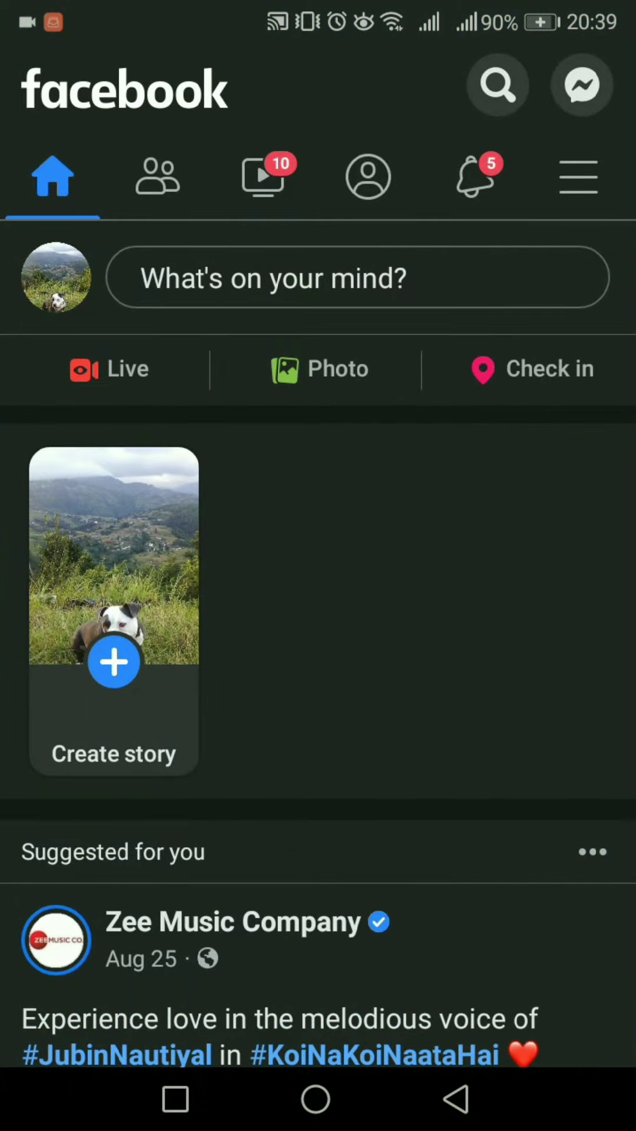
- Open Settings from the main menu's Settings & privacy section
{"action": "left_click", "coordinate": [578, 176]}
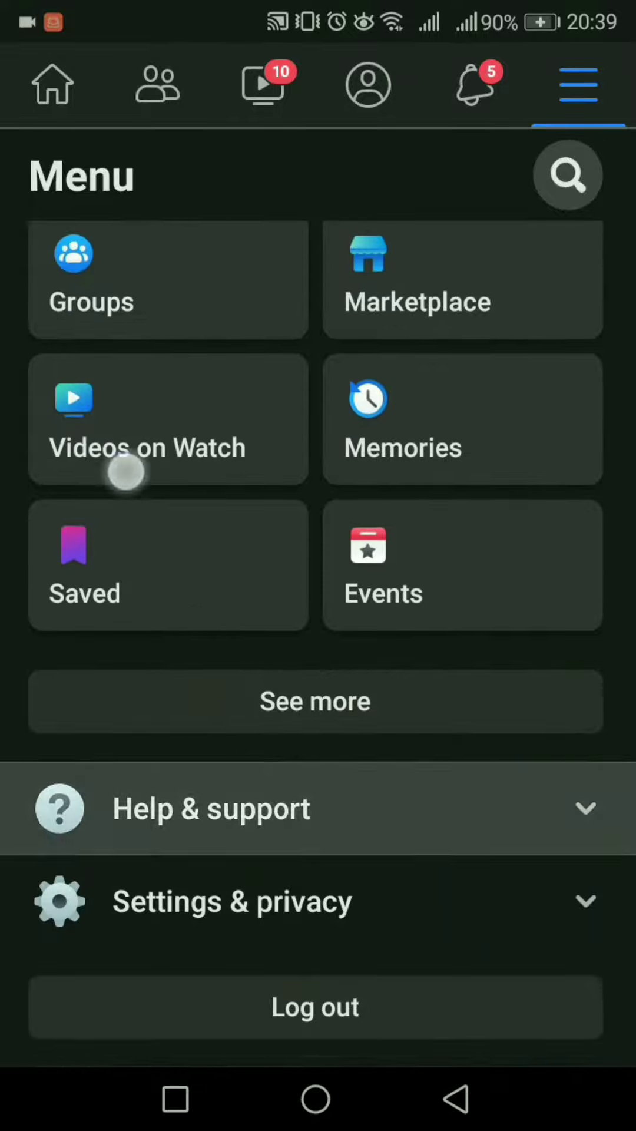
{"action": "left_click", "coordinate": [231, 899]}
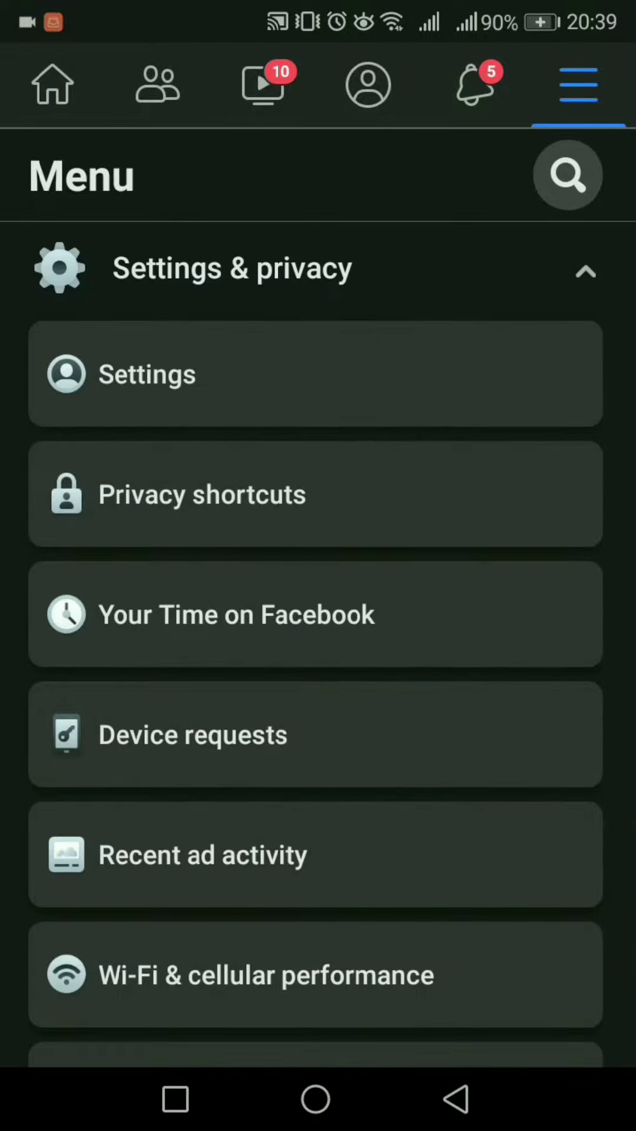
{"action": "left_click", "coordinate": [231, 268]}
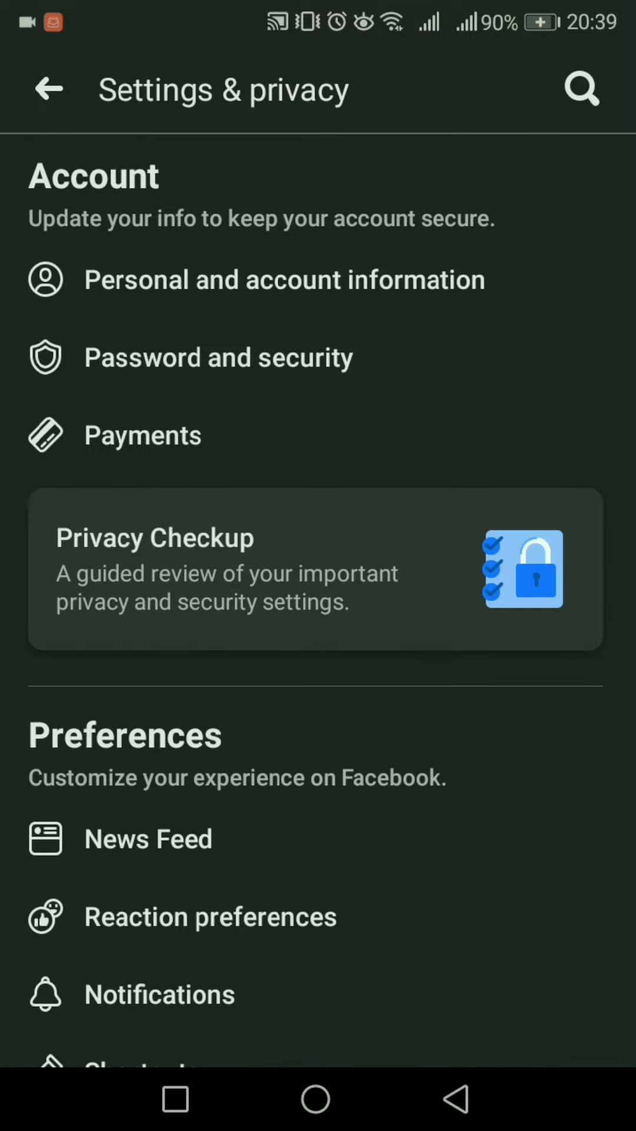
- Open Contact info under Personal and account information and start adding an email address
{"action": "left_click", "coordinate": [145, 295]}
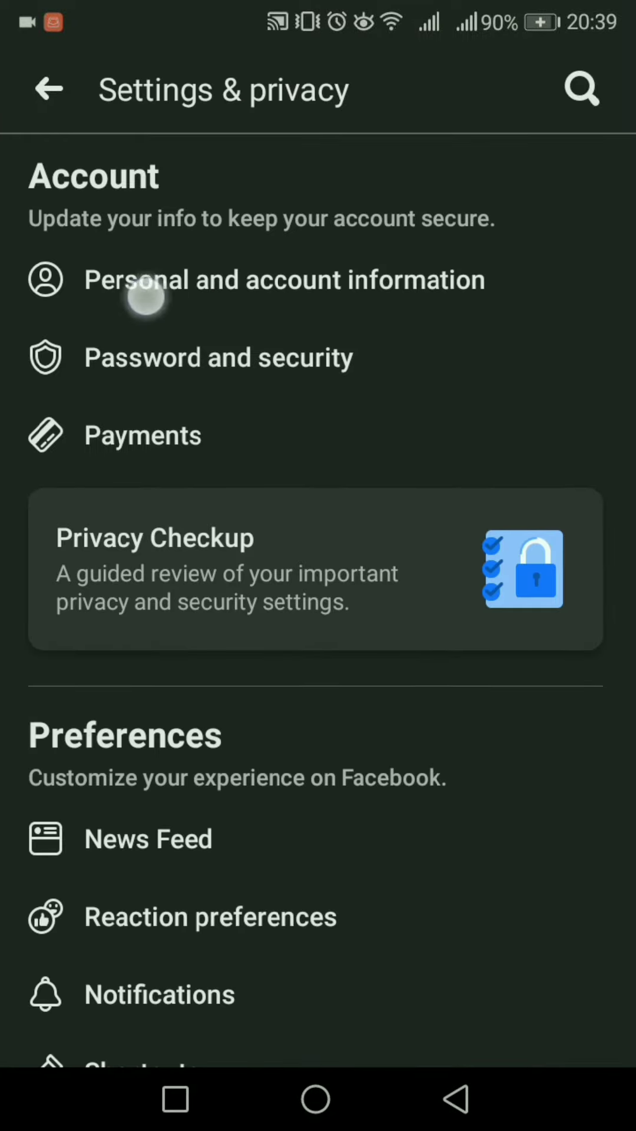
{"action": "left_click", "coordinate": [285, 280]}
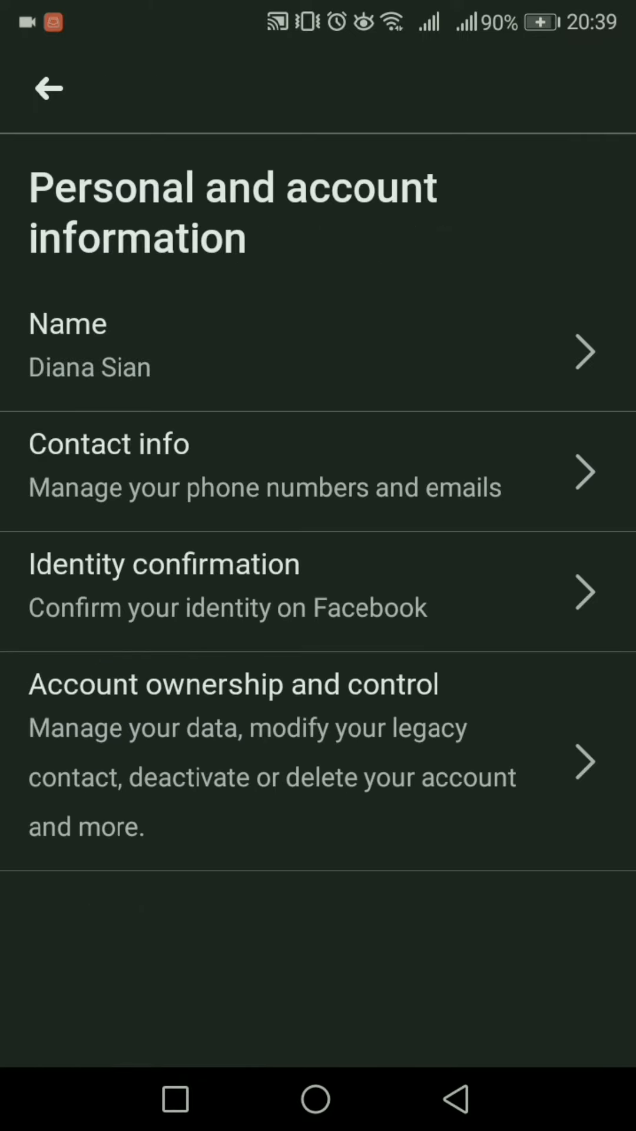
{"action": "left_click", "coordinate": [218, 338]}
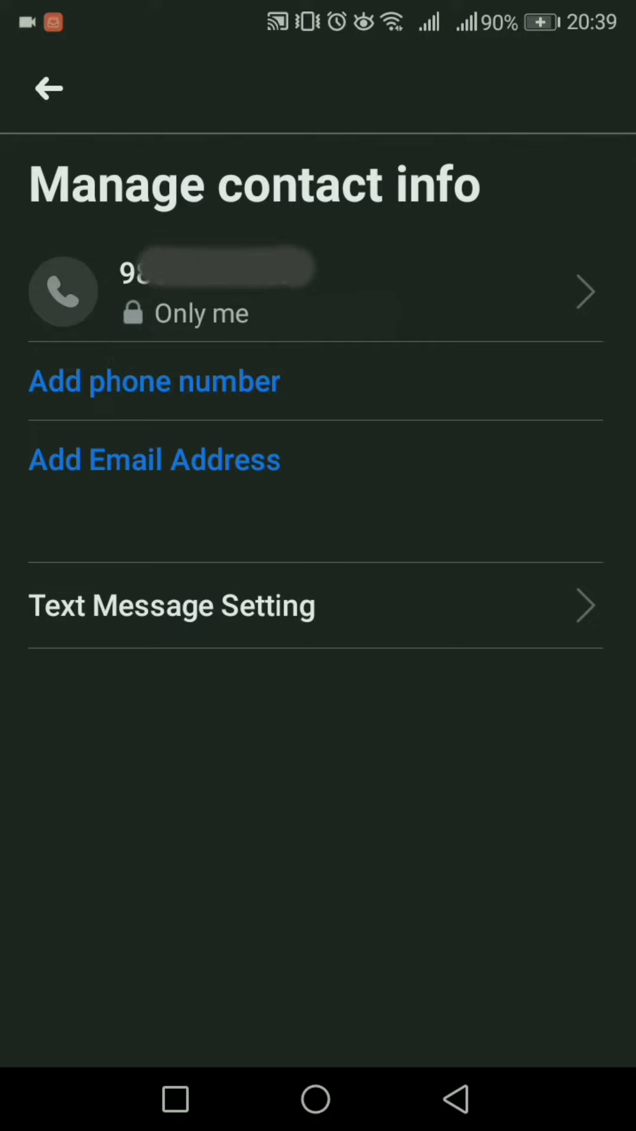
{"action": "left_click", "coordinate": [145, 483]}
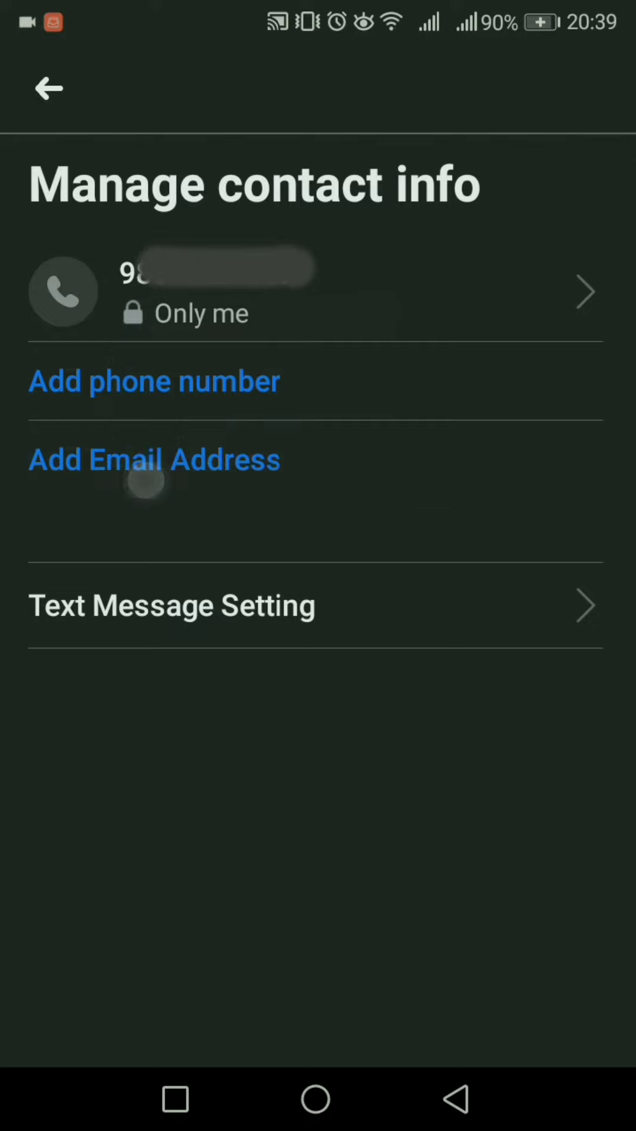
- Submit a Gmail address with the Facebook password as a new contact email
{"action": "left_click", "coordinate": [155, 459]}
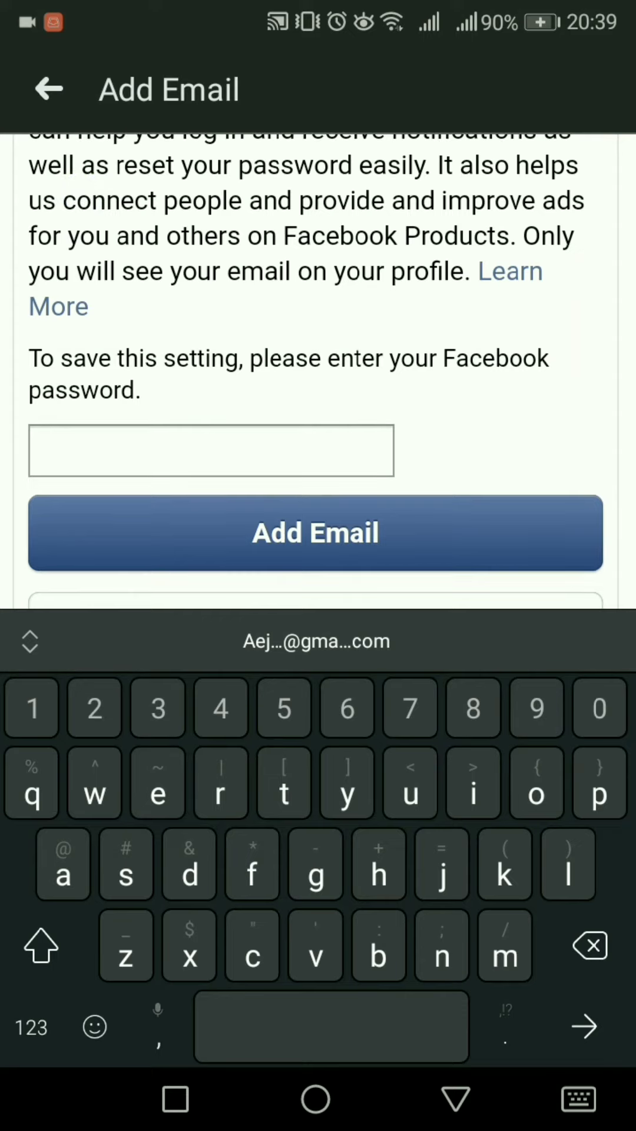
{"action": "left_click", "coordinate": [212, 451]}
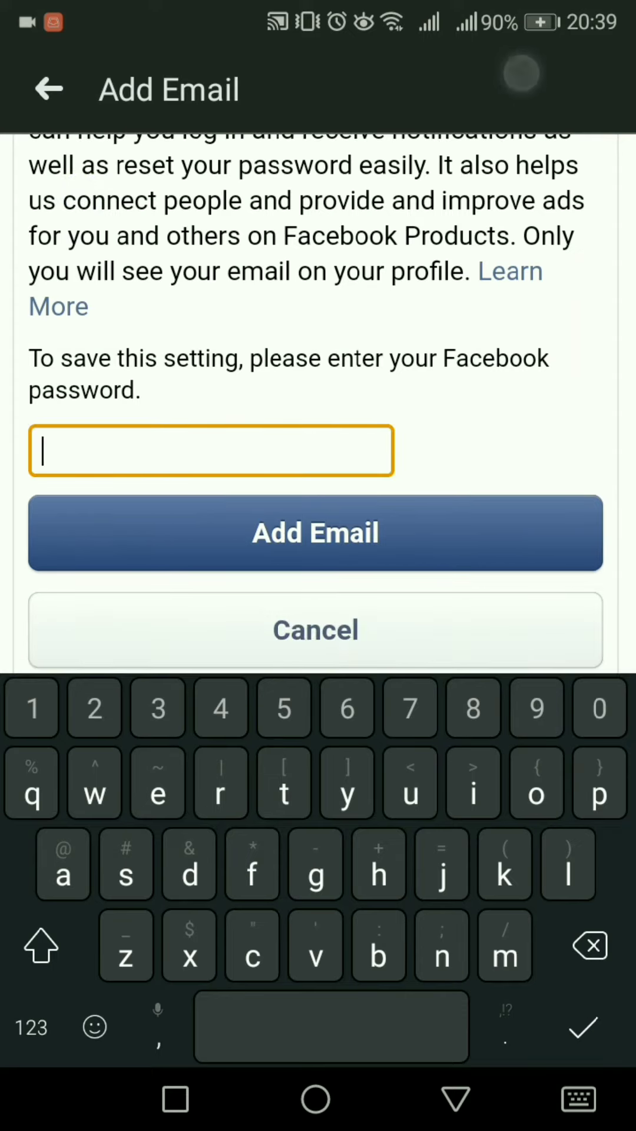
{"action": "type", "text": "password"}
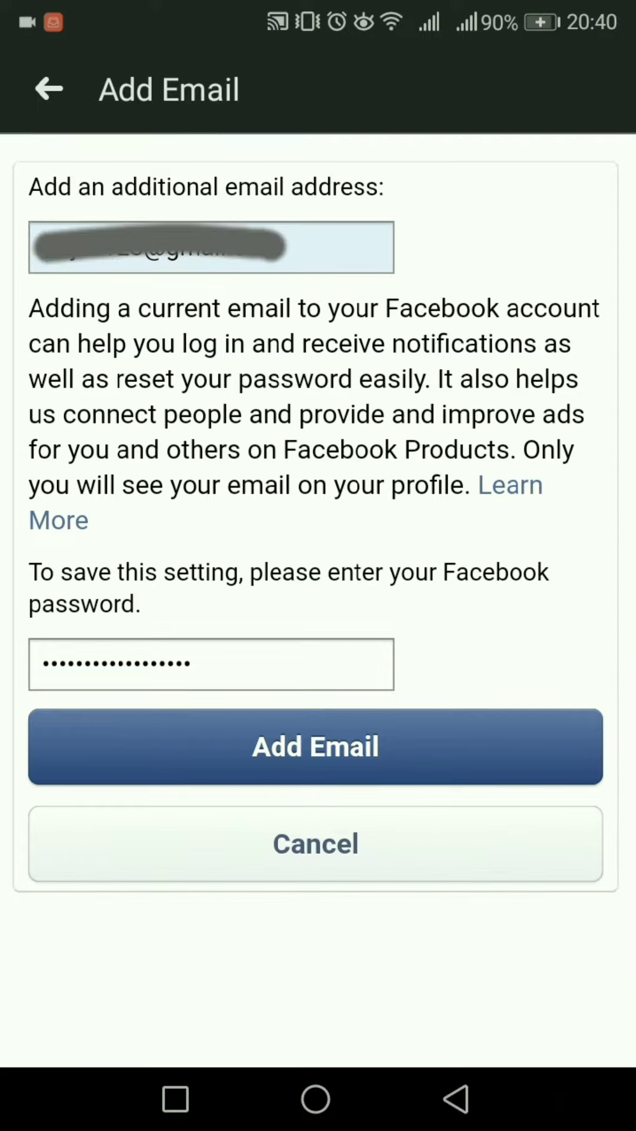
{"action": "left_click", "coordinate": [315, 746]}
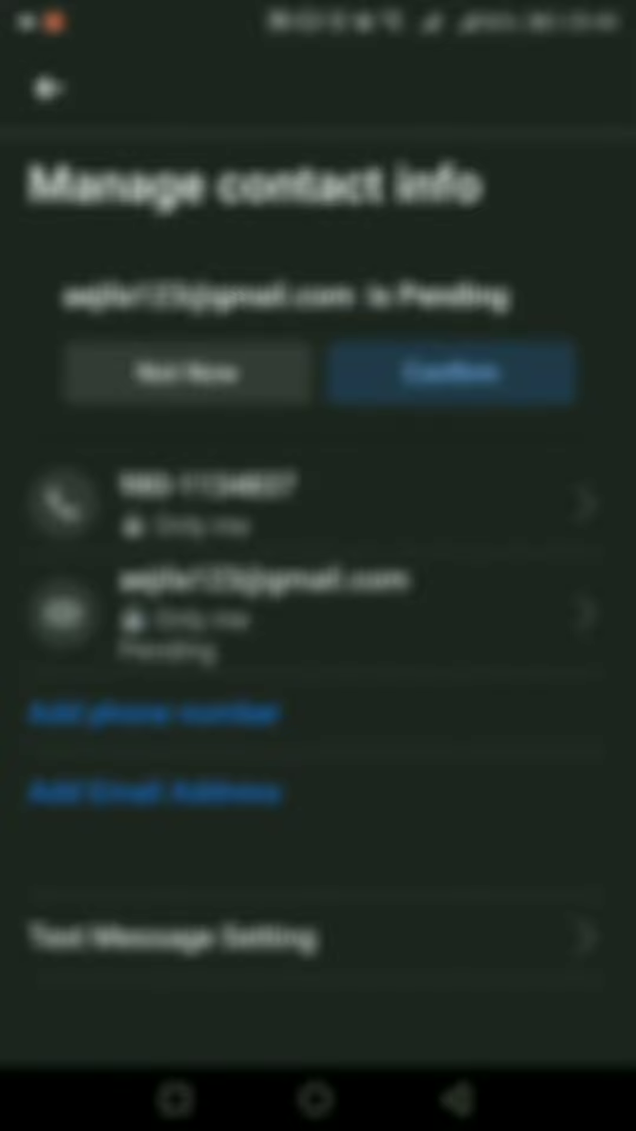
- Confirm the pending email and focus the empty confirmation code field
{"action": "left_click", "coordinate": [450, 372]}
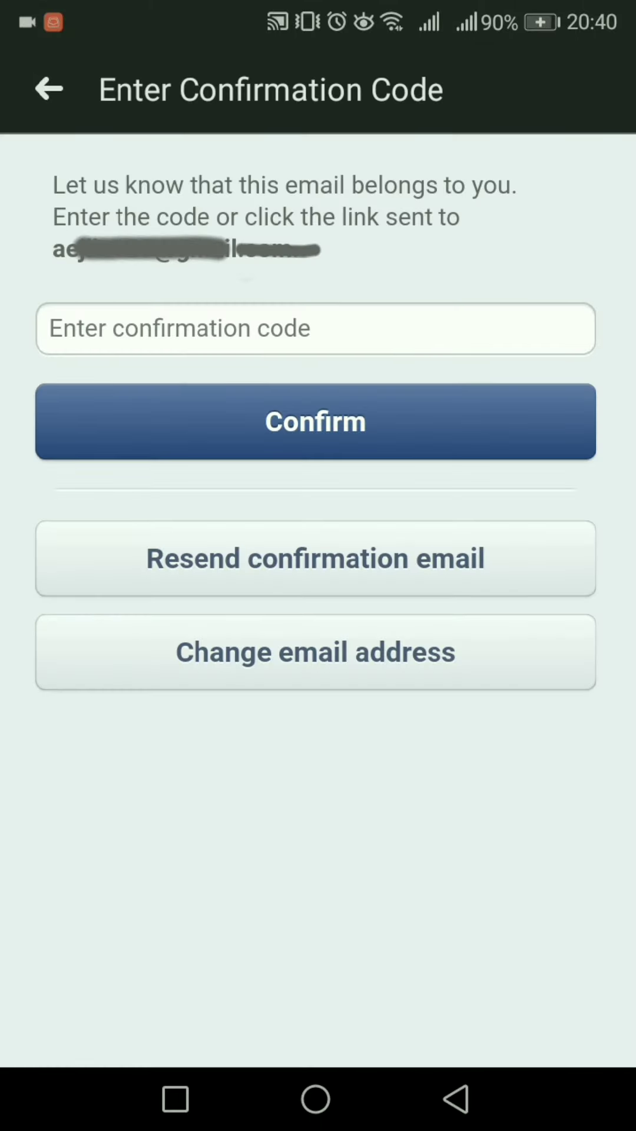
{"action": "left_click", "coordinate": [315, 328]}
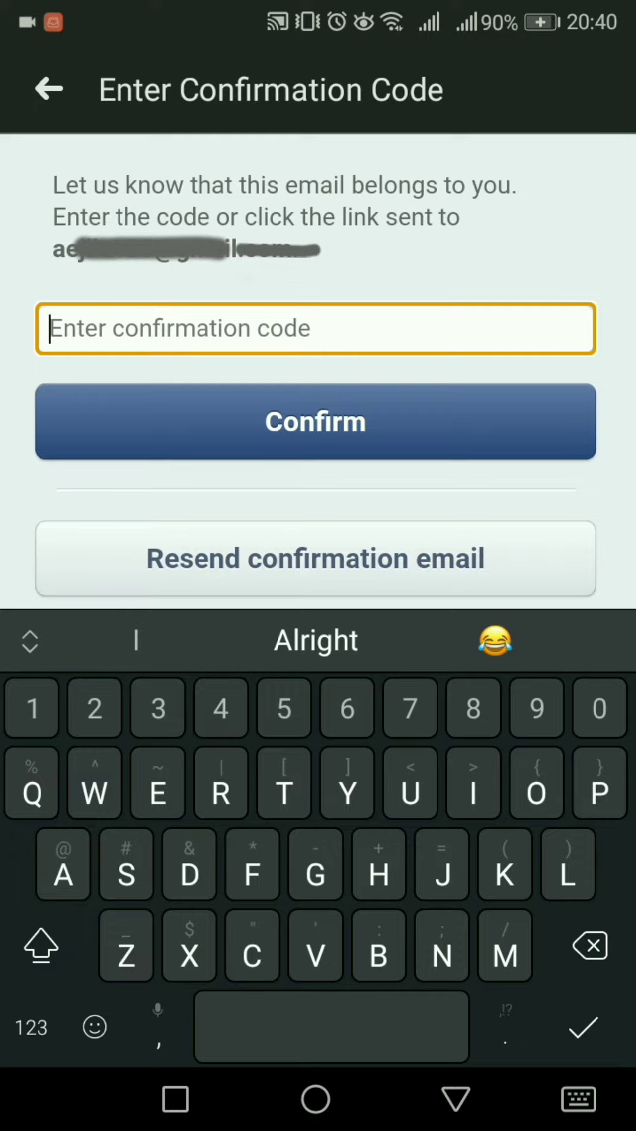